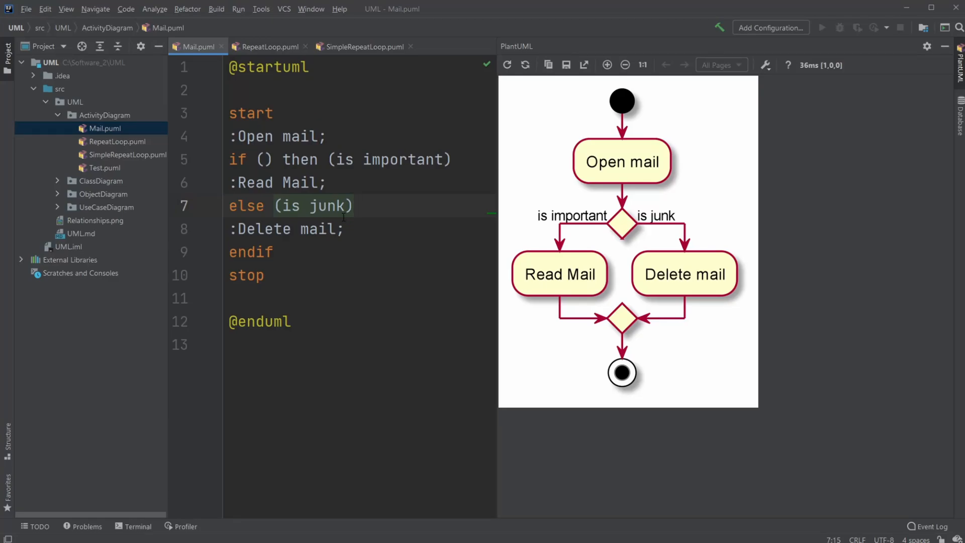
pyautogui.moveTo(122, 128)
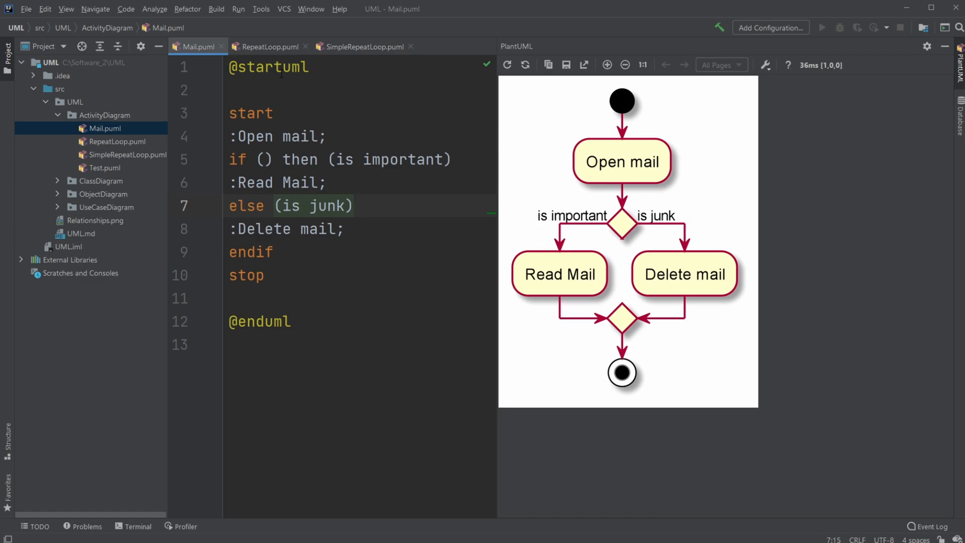
pyautogui.moveTo(534, 281)
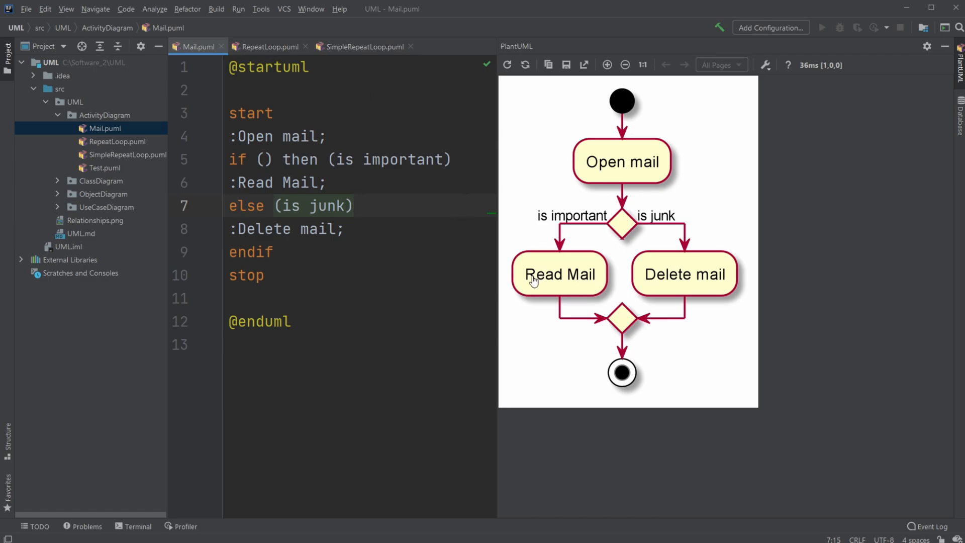
pyautogui.moveTo(556, 247)
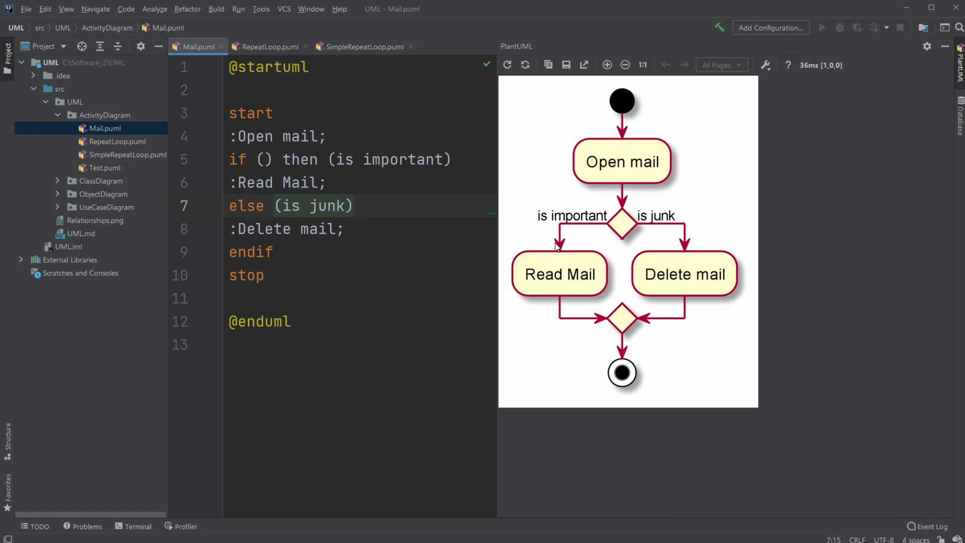
pyautogui.moveTo(623, 101)
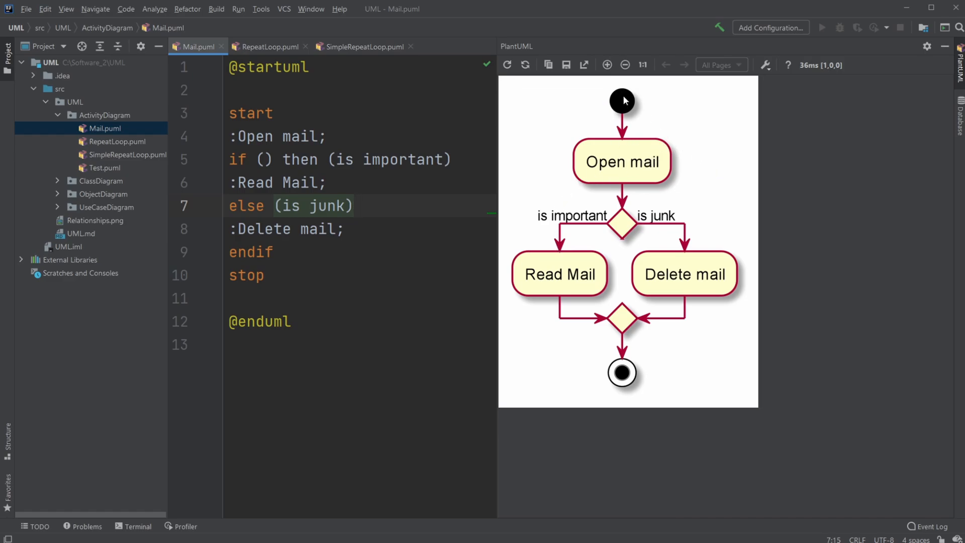
pyautogui.moveTo(627, 159)
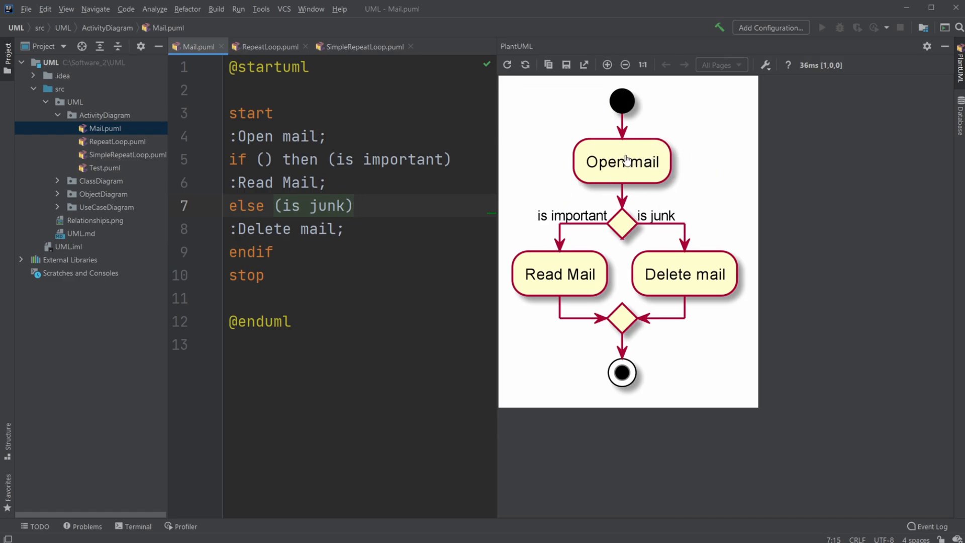
pyautogui.moveTo(626, 230)
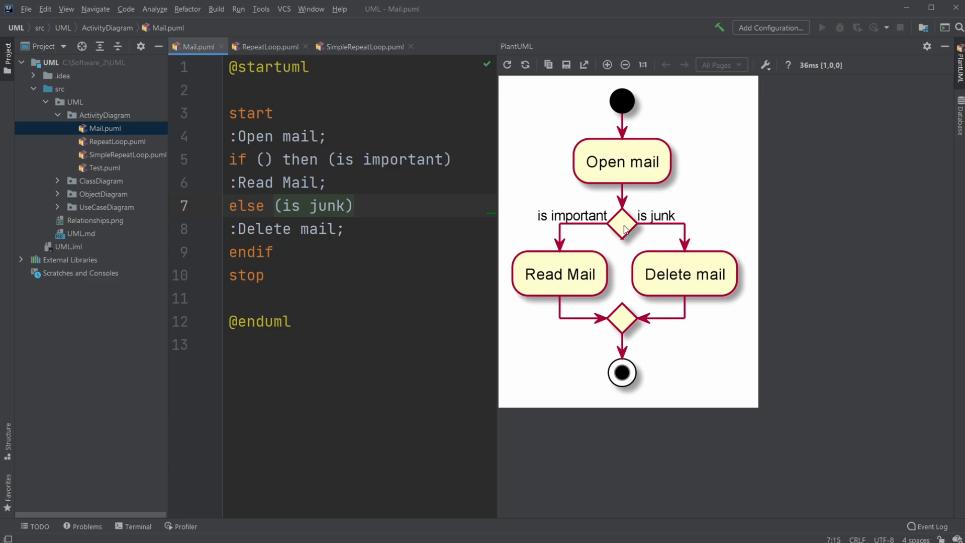
pyautogui.moveTo(608, 190)
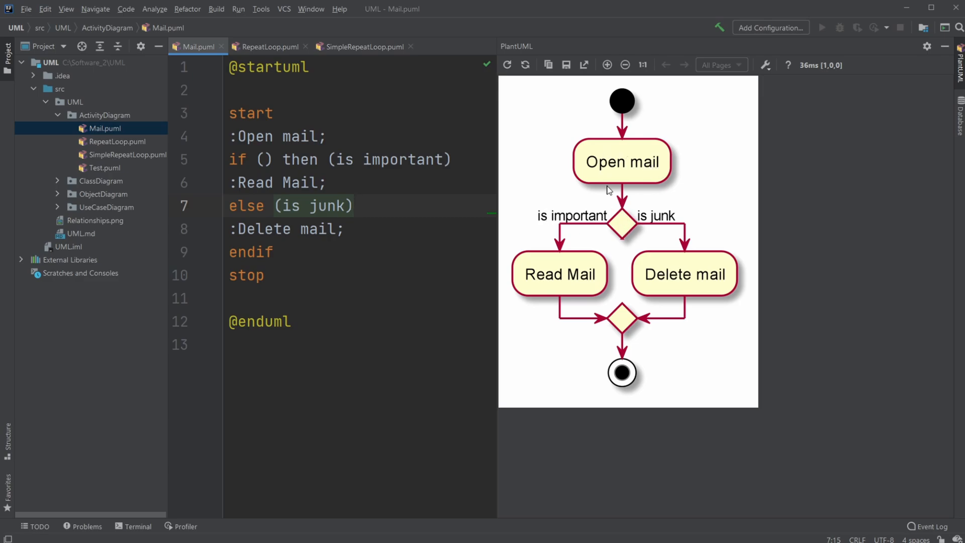
pyautogui.moveTo(548, 278)
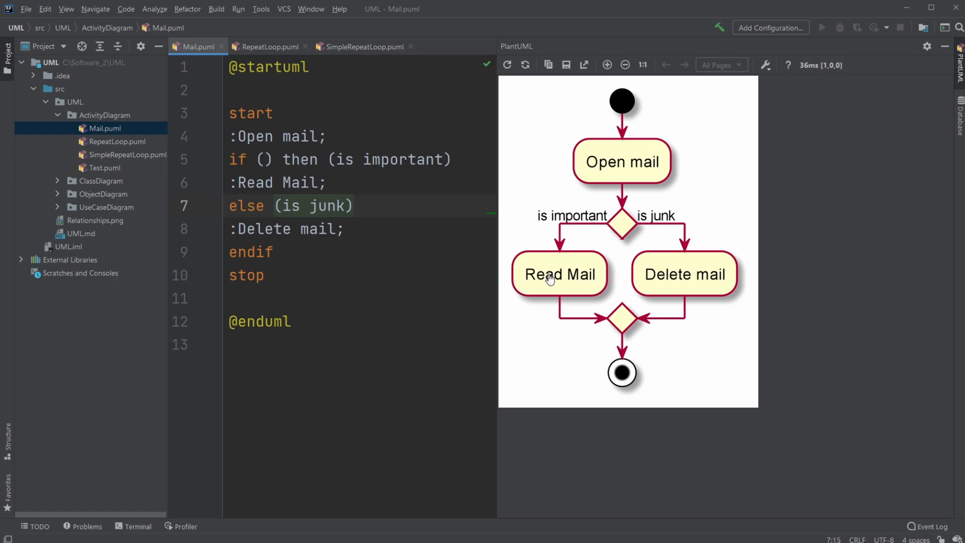
pyautogui.moveTo(720, 256)
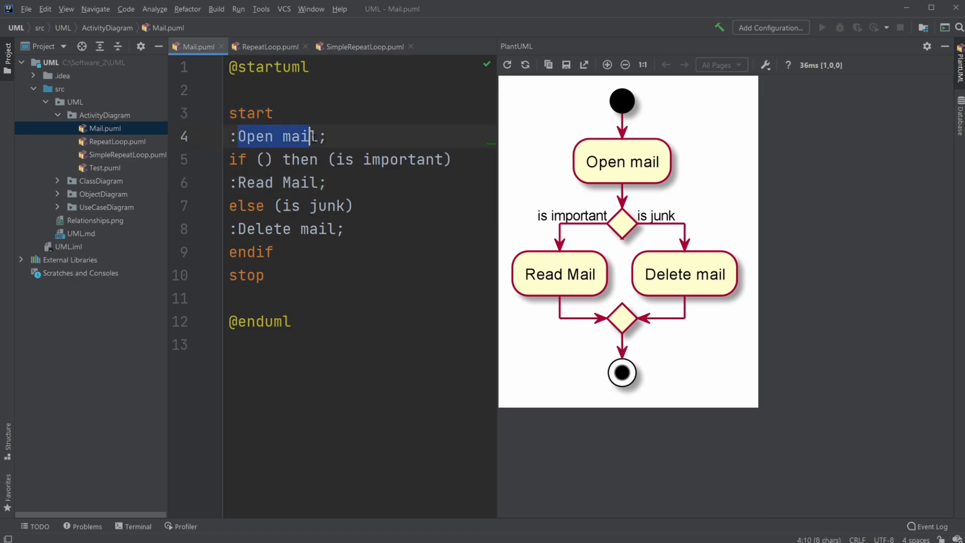
# Step: Type stray text 'l' and 'asdas', then select the 'is junk' branch label
pyautogui.write('l')
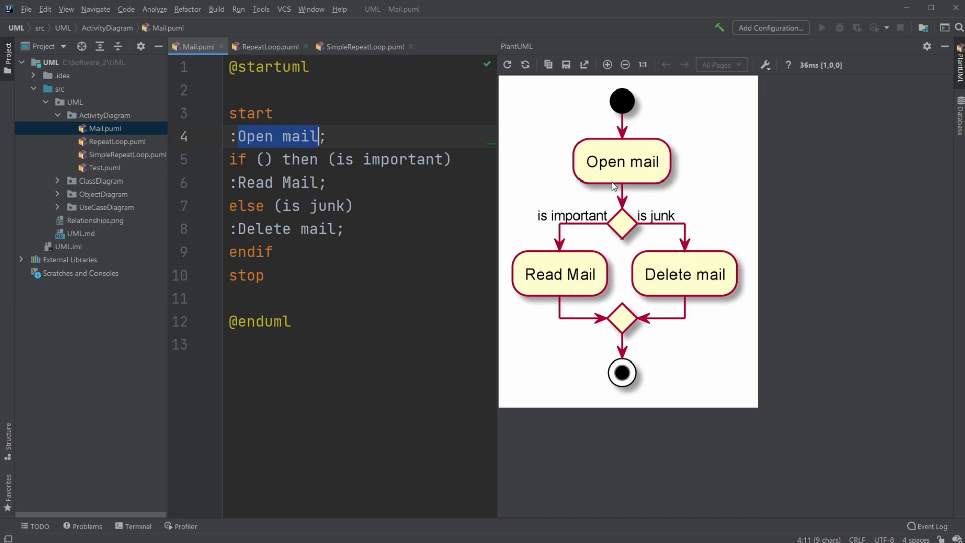
pyautogui.write('asdas')
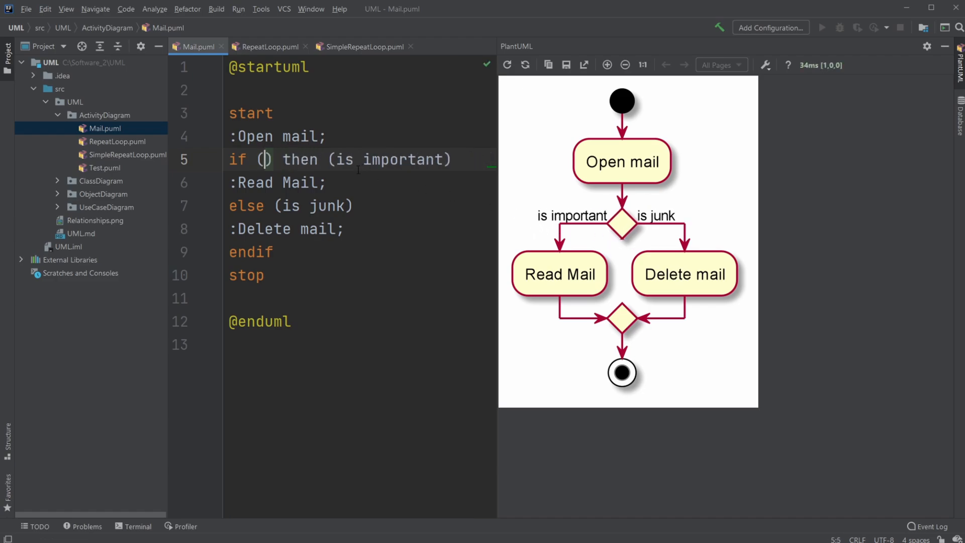
pyautogui.moveTo(556, 222)
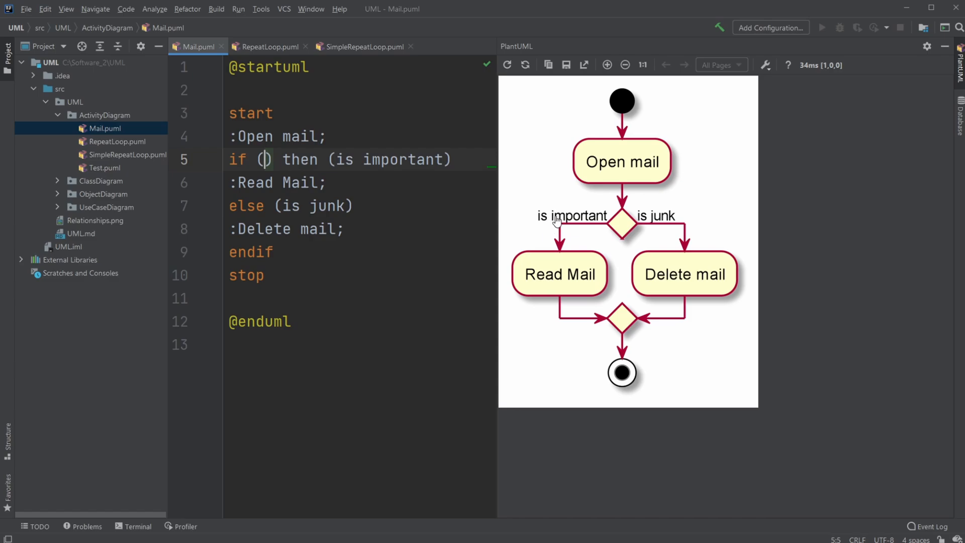
pyautogui.moveTo(559, 223)
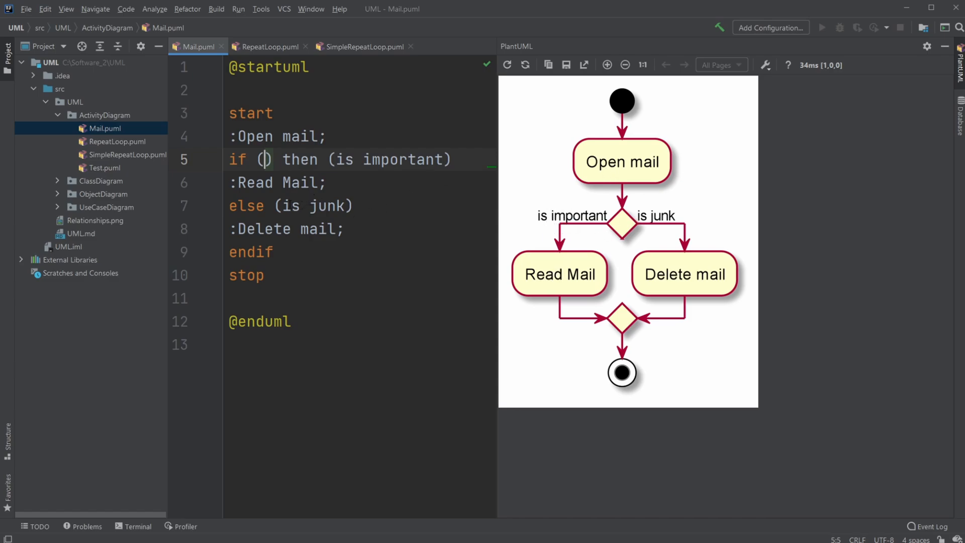
pyautogui.moveTo(219, 211)
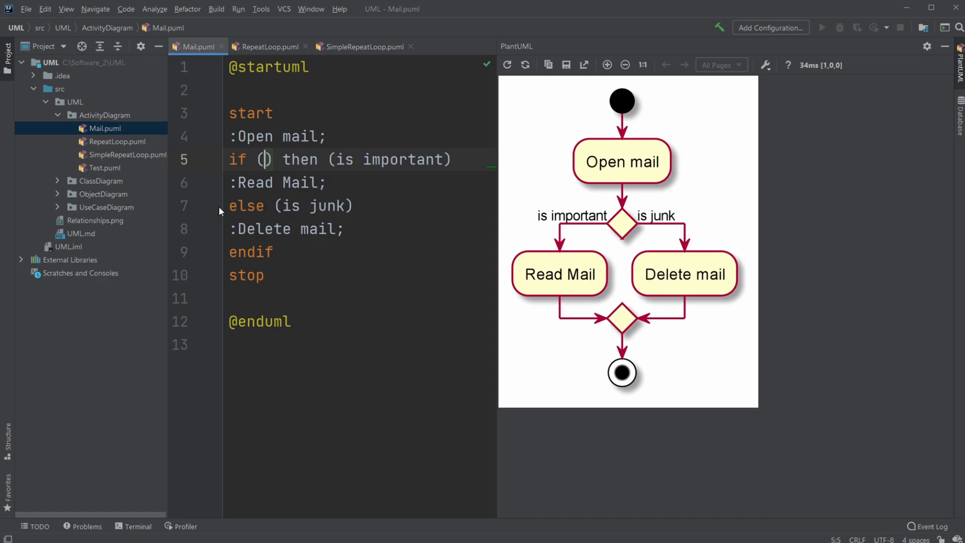
pyautogui.doubleClick(313, 205)
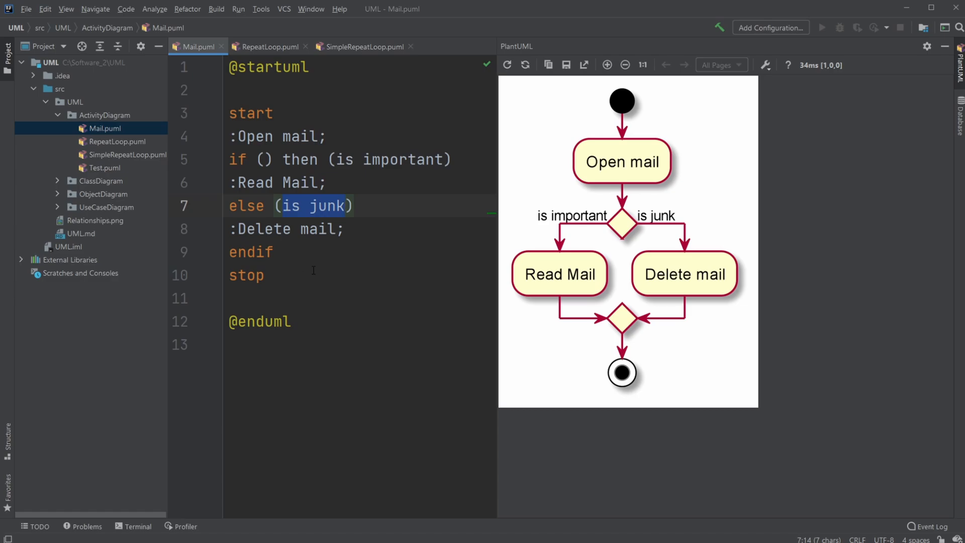
pyautogui.moveTo(592, 219)
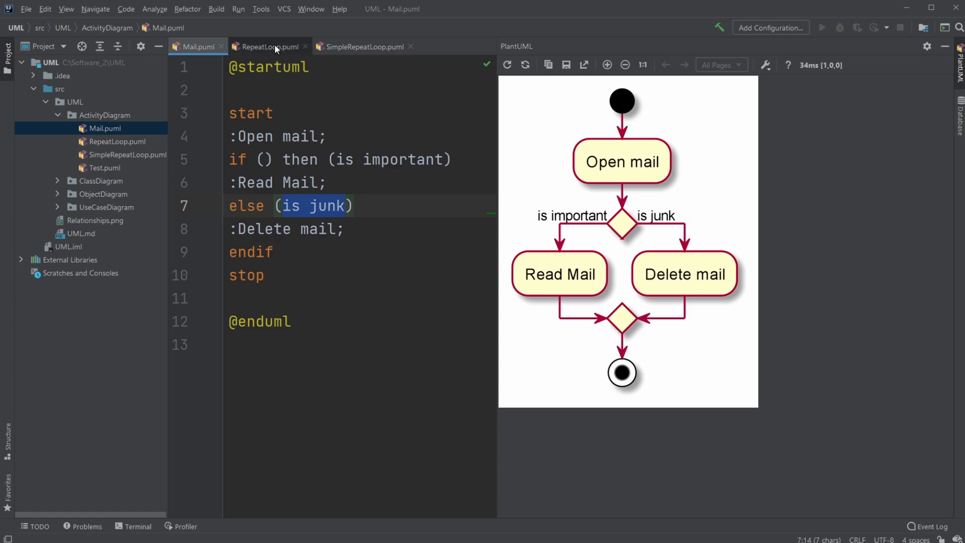
# Step: Show RepeatLoop.puml and scroll its preview to the repeat-with-break diagram
pyautogui.click(270, 46)
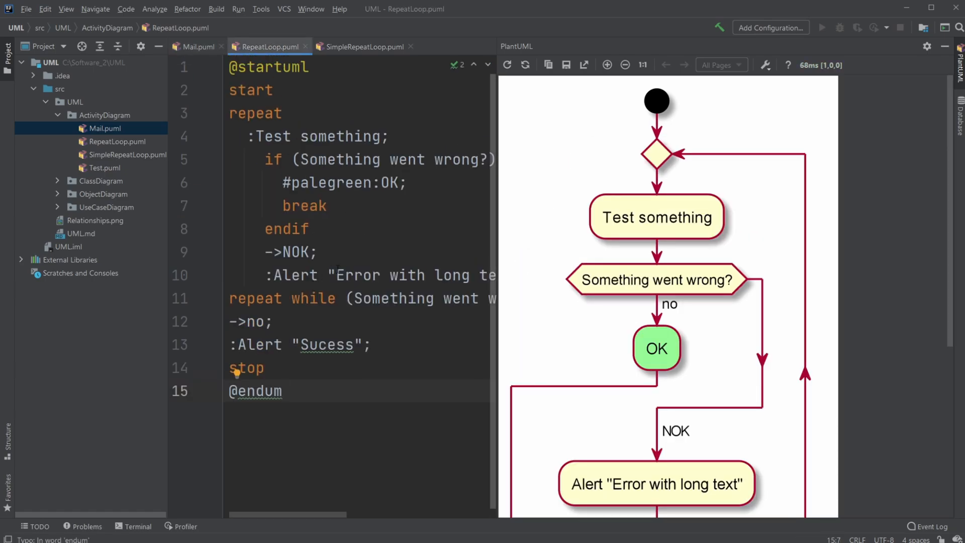
pyautogui.moveTo(674, 134)
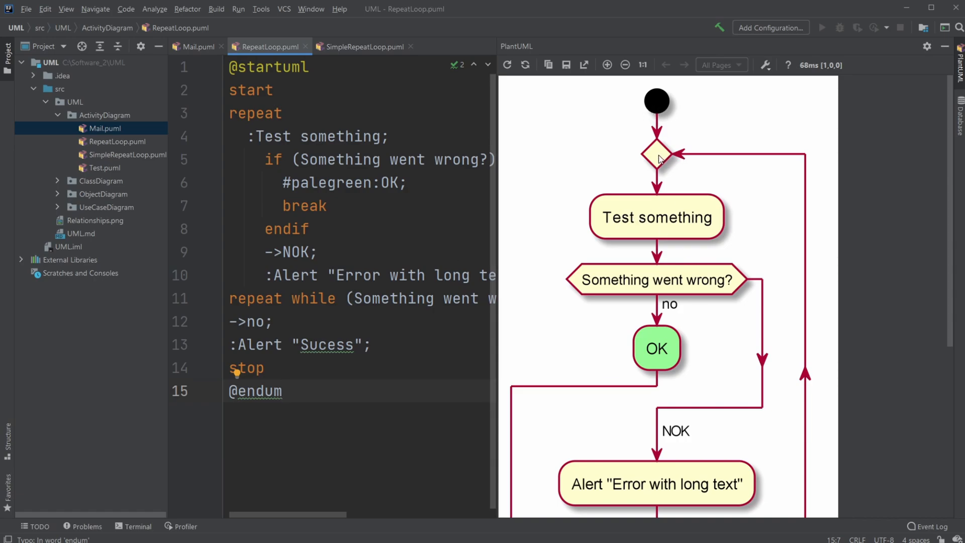
pyautogui.scroll(-3)
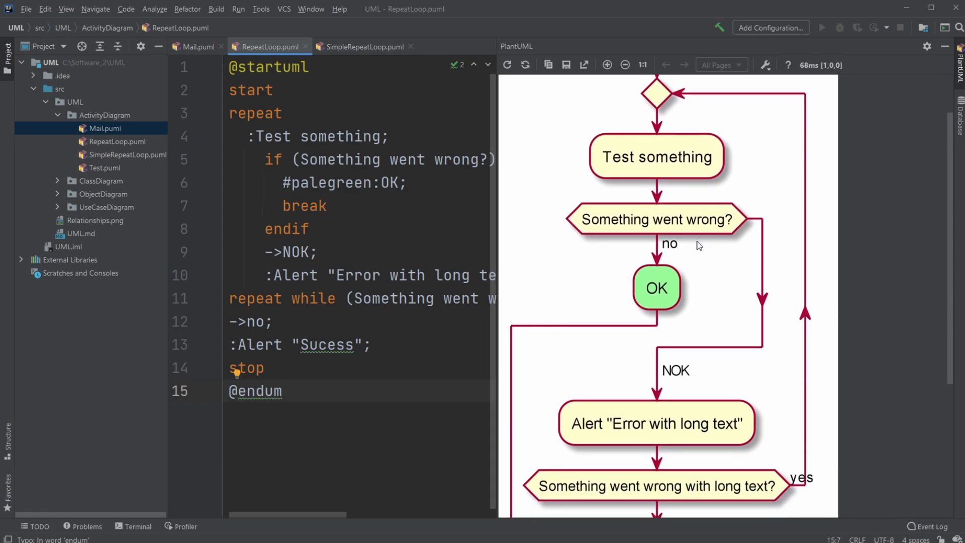
pyautogui.scroll(-3)
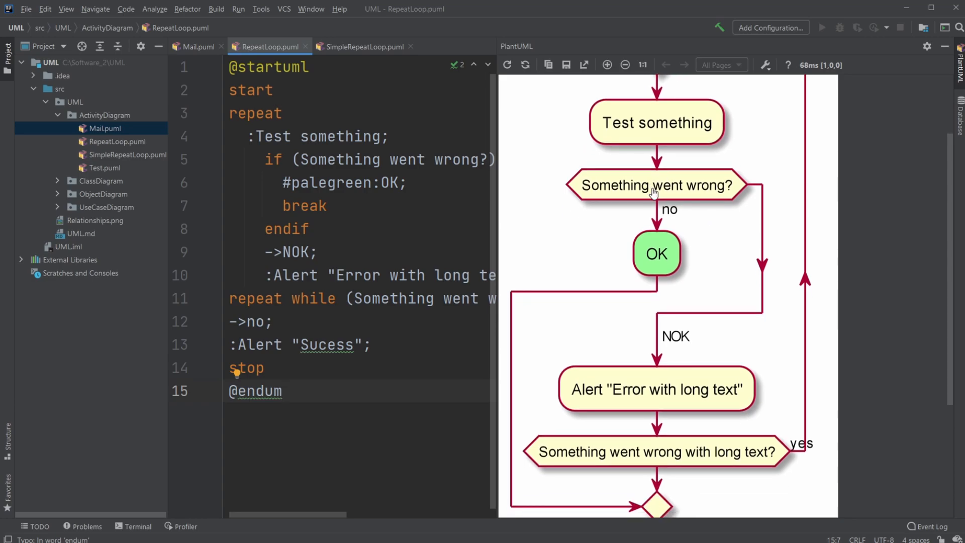
pyautogui.scroll(-3)
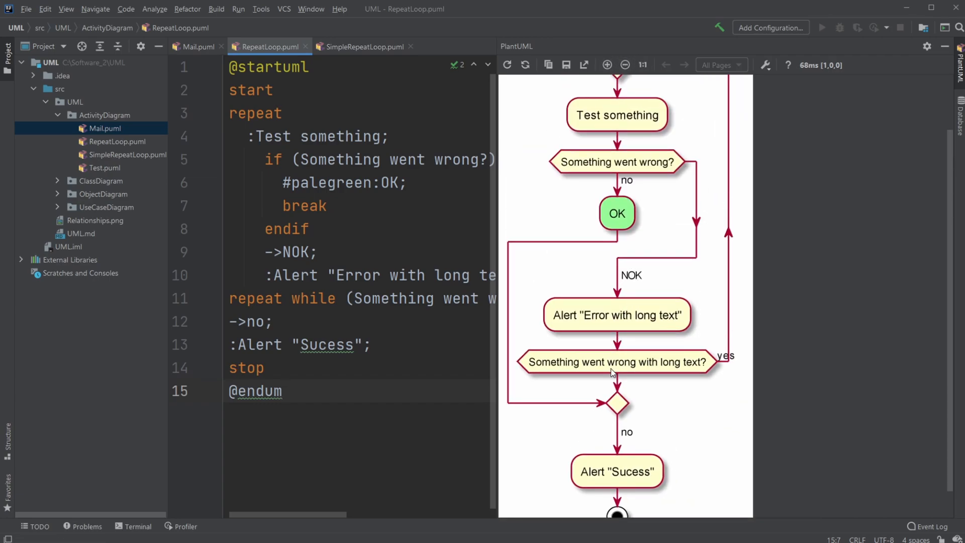
pyautogui.moveTo(562, 380)
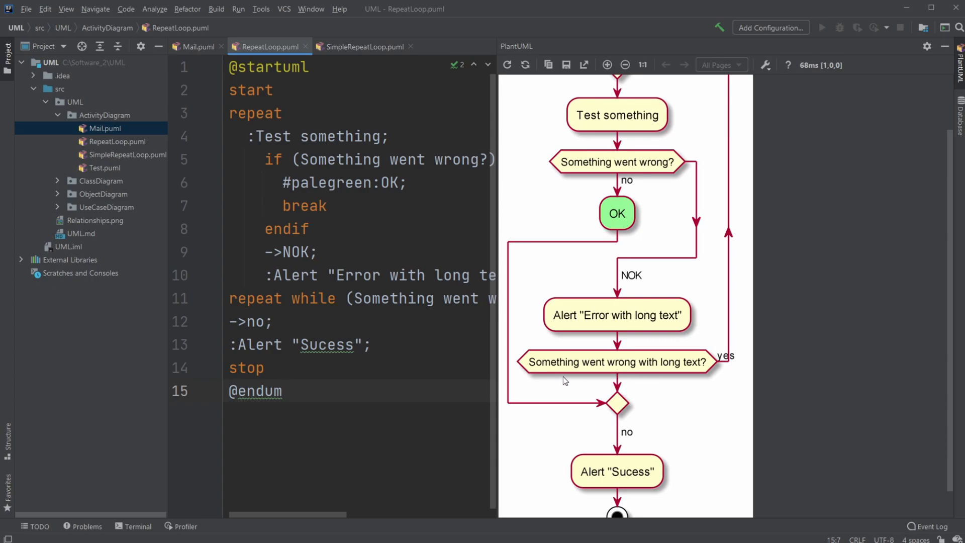
pyautogui.moveTo(716, 371)
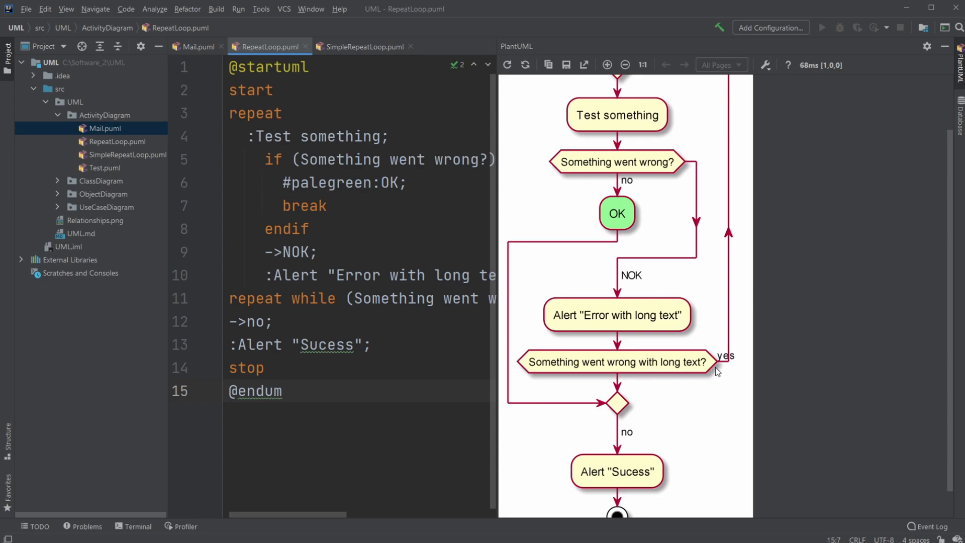
pyautogui.moveTo(695, 148)
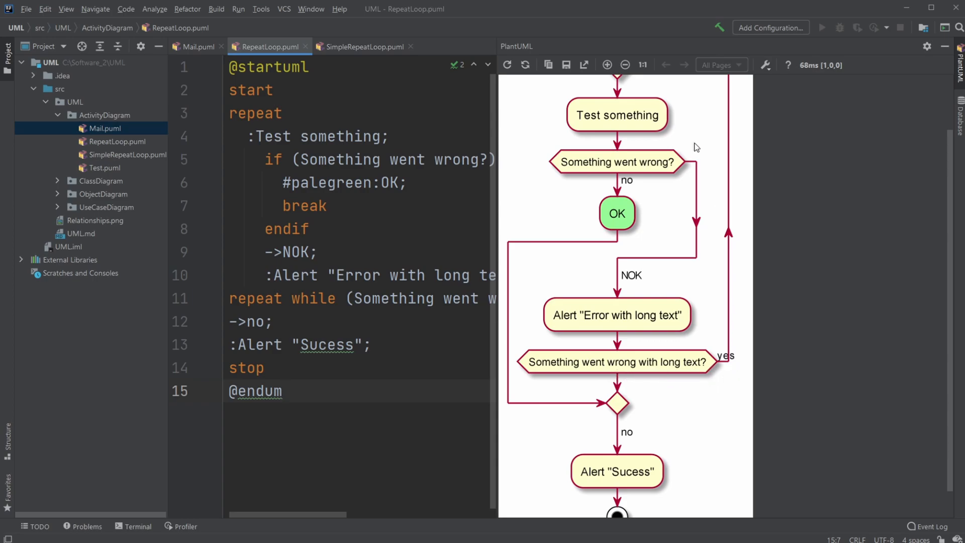
pyautogui.moveTo(622, 343)
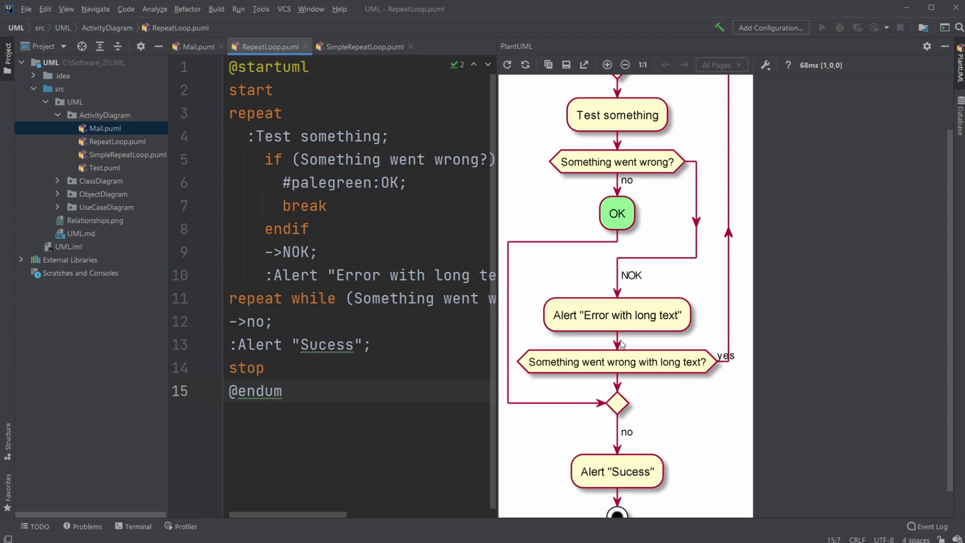
pyautogui.moveTo(579, 325)
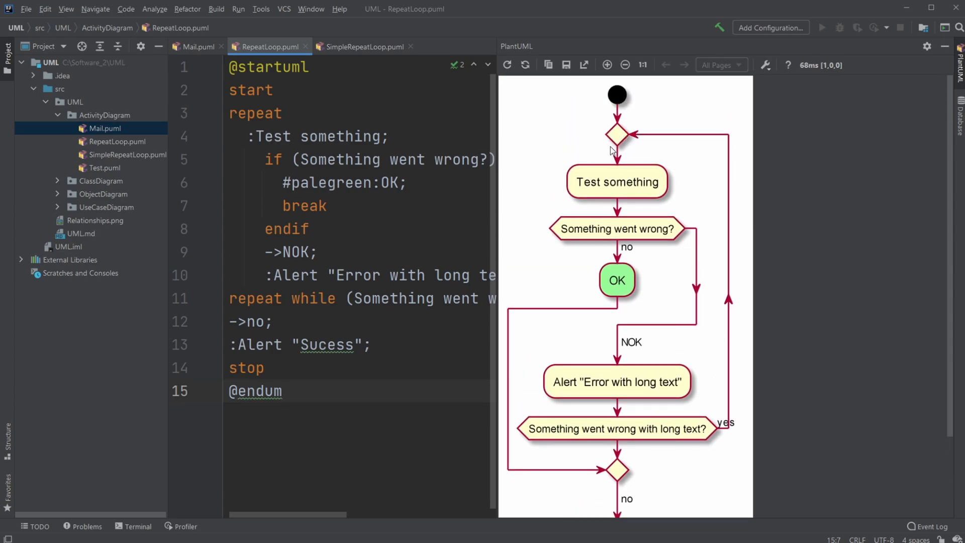
# Step: Scroll further through the RepeatLoop preview, then switch to SimpleRepeatLoop.puml
pyautogui.scroll(-3)
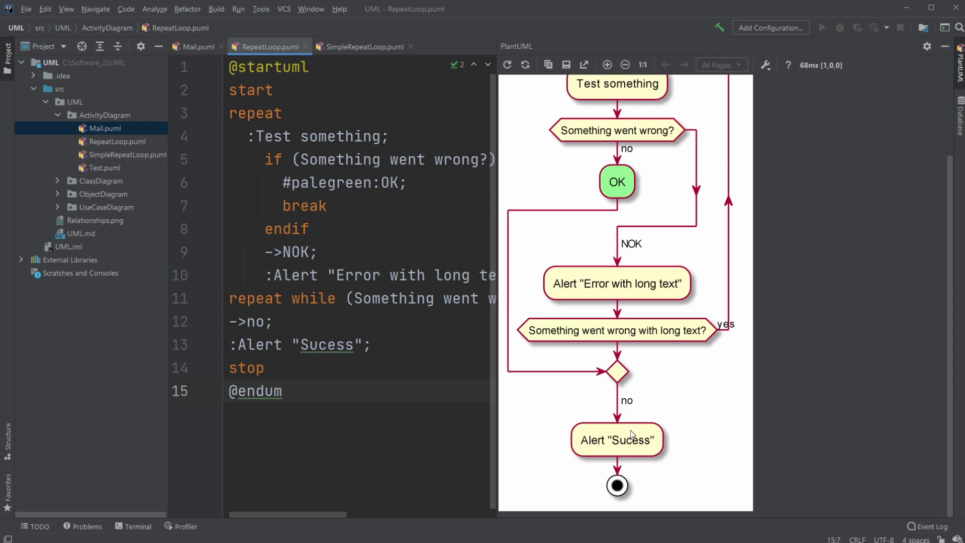
pyautogui.moveTo(623, 453)
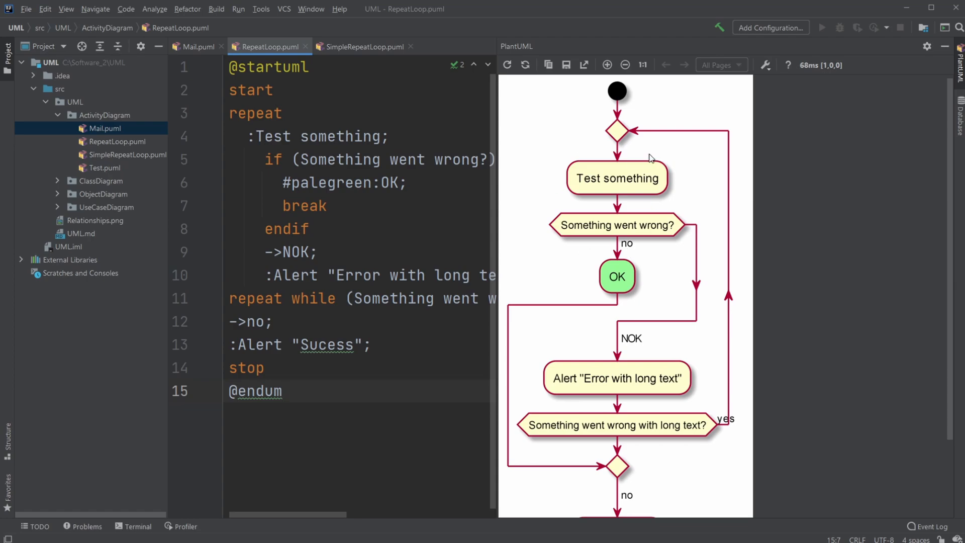
pyautogui.moveTo(626, 228)
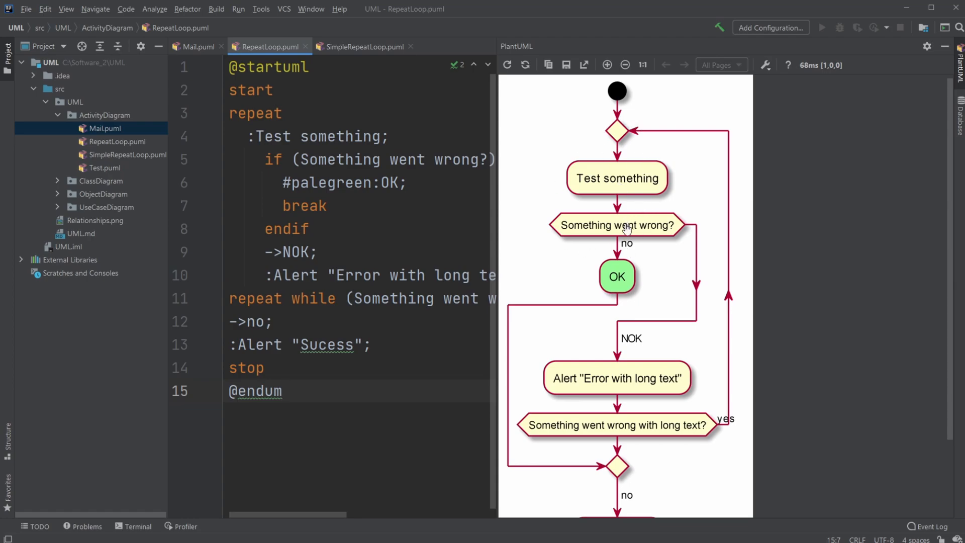
pyautogui.scroll(-3)
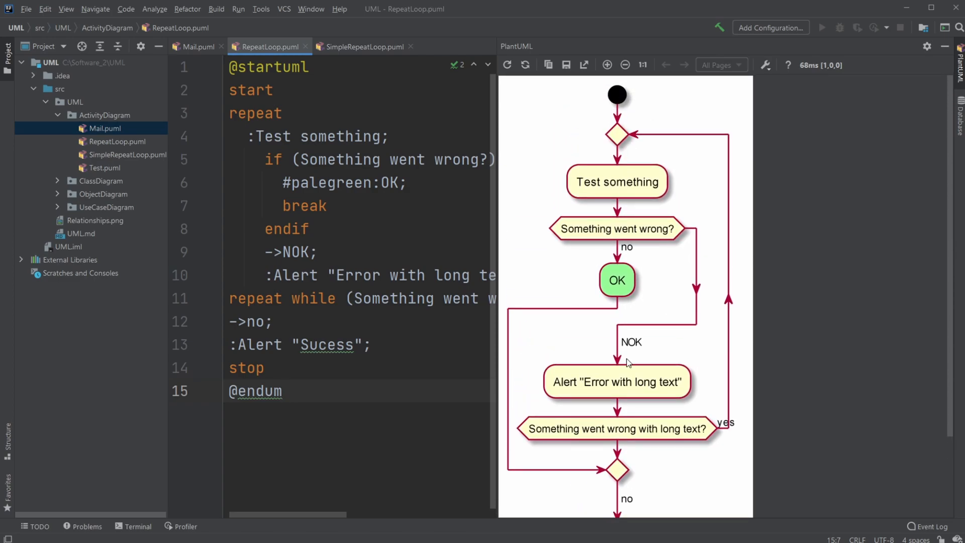
pyautogui.moveTo(687, 196)
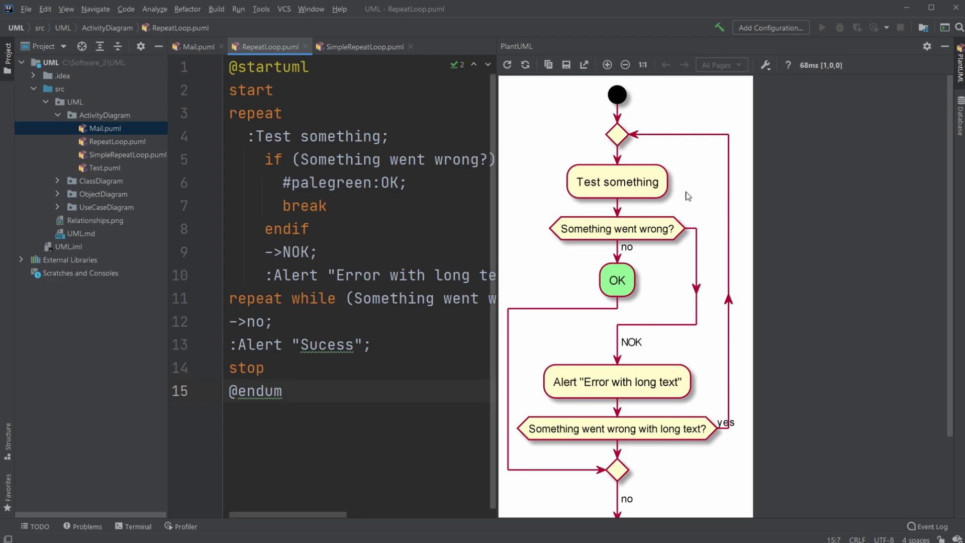
pyautogui.click(362, 46)
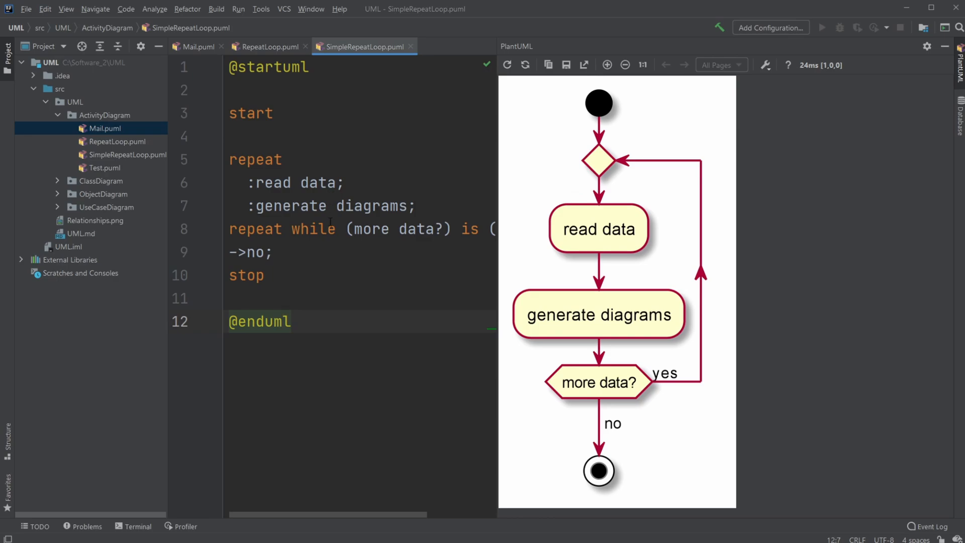
pyautogui.moveTo(633, 179)
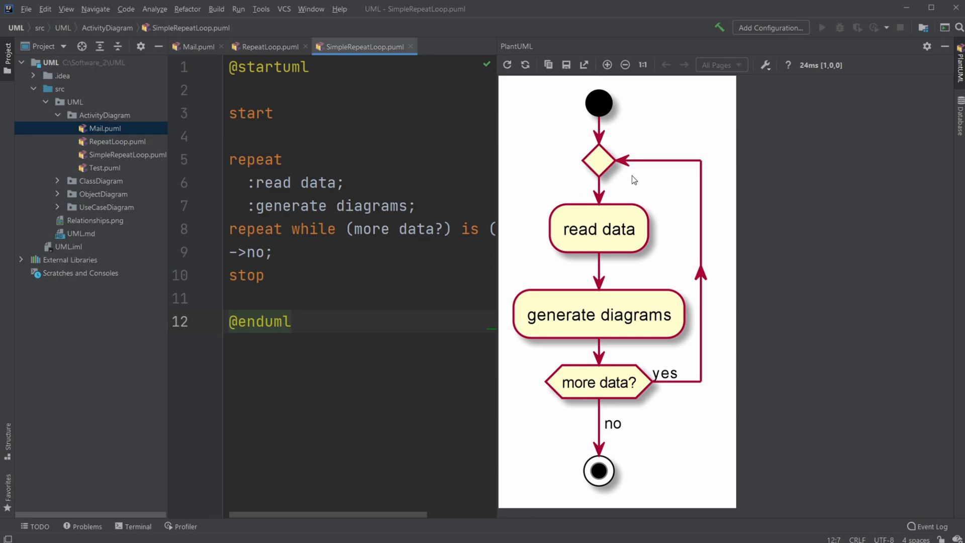
pyautogui.moveTo(597, 230)
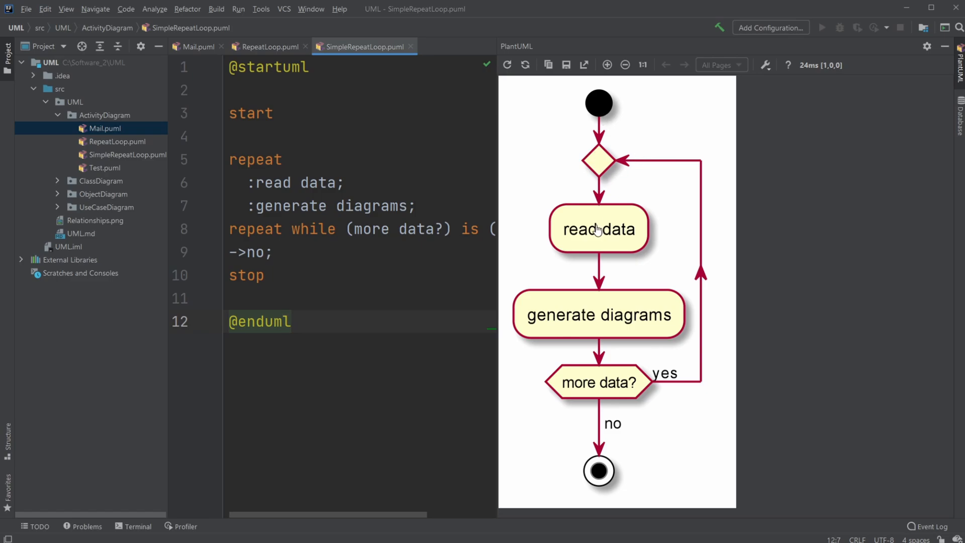
pyautogui.moveTo(608, 339)
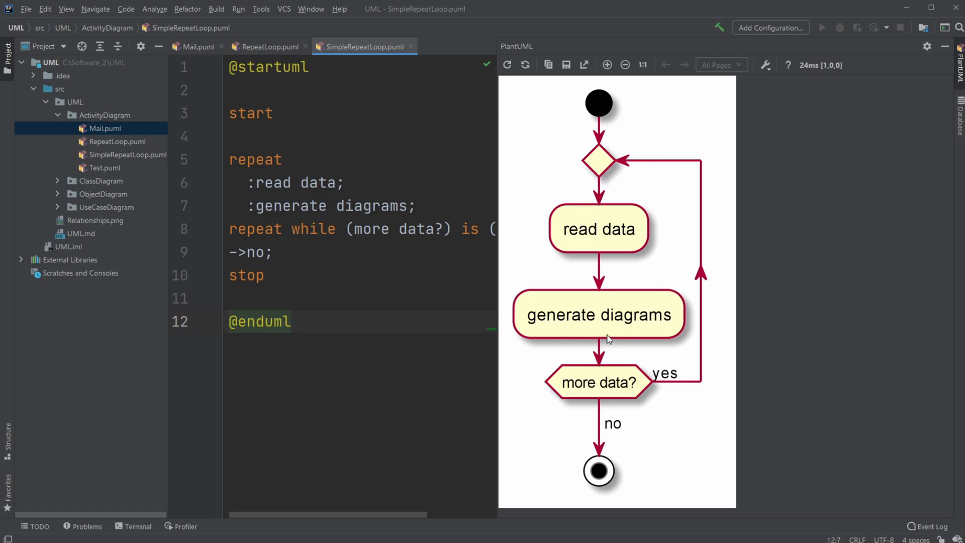
pyautogui.moveTo(598, 393)
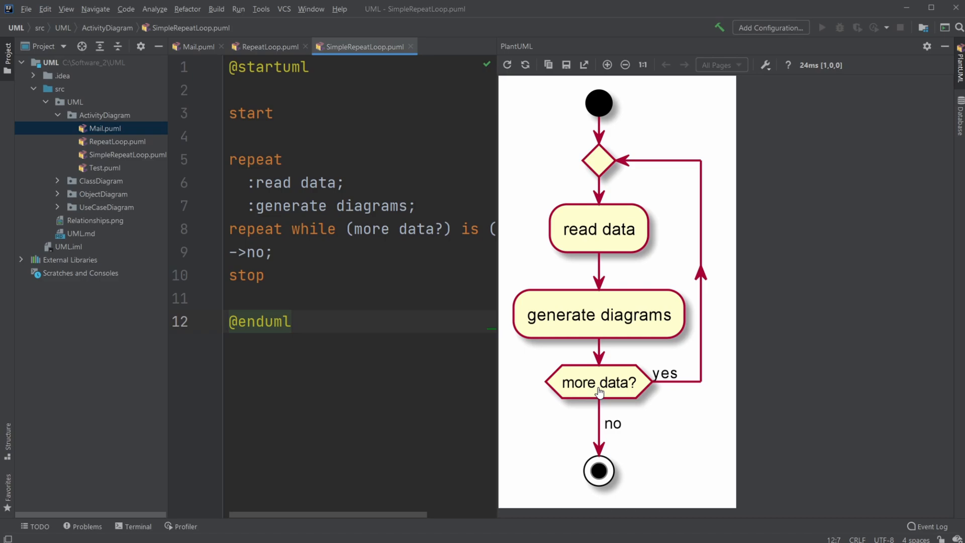
pyautogui.moveTo(644, 248)
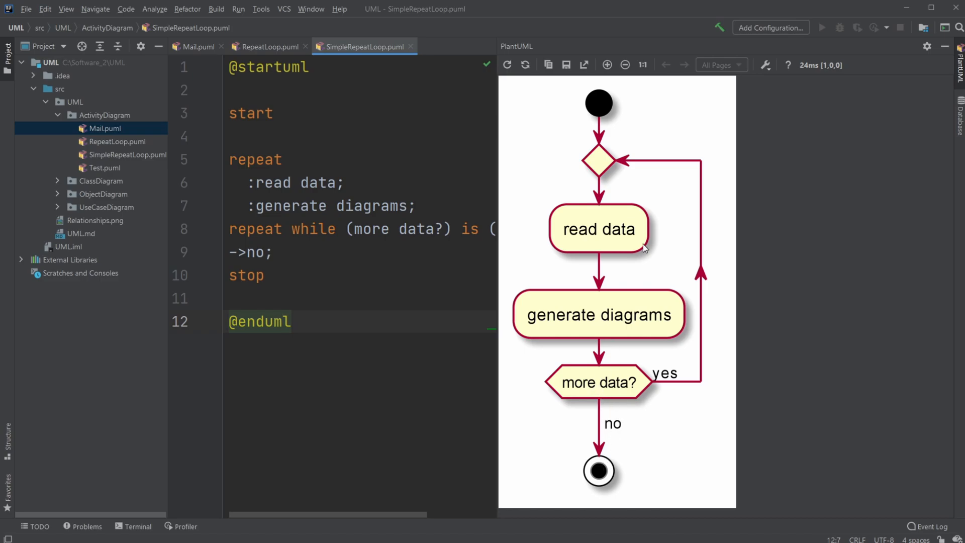
pyautogui.moveTo(498, 174)
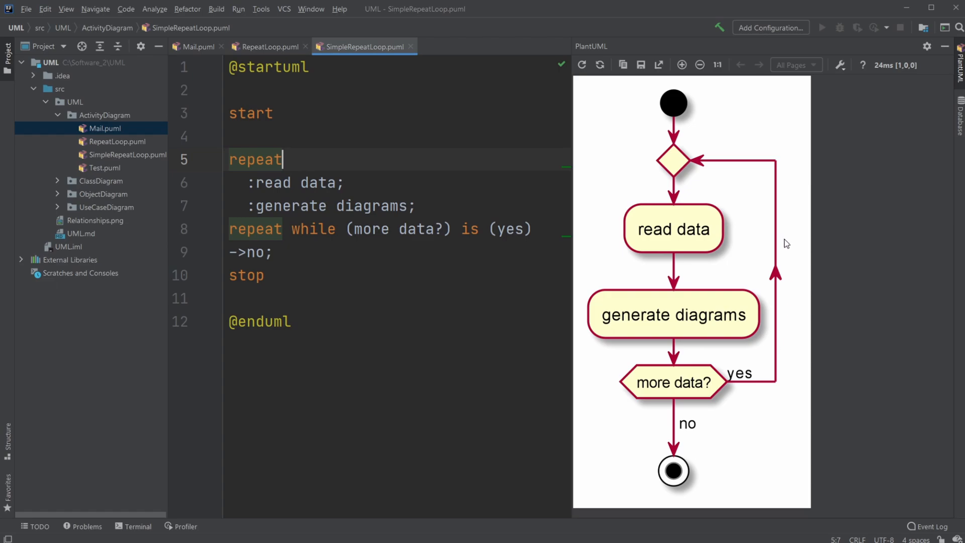
pyautogui.moveTo(658, 150)
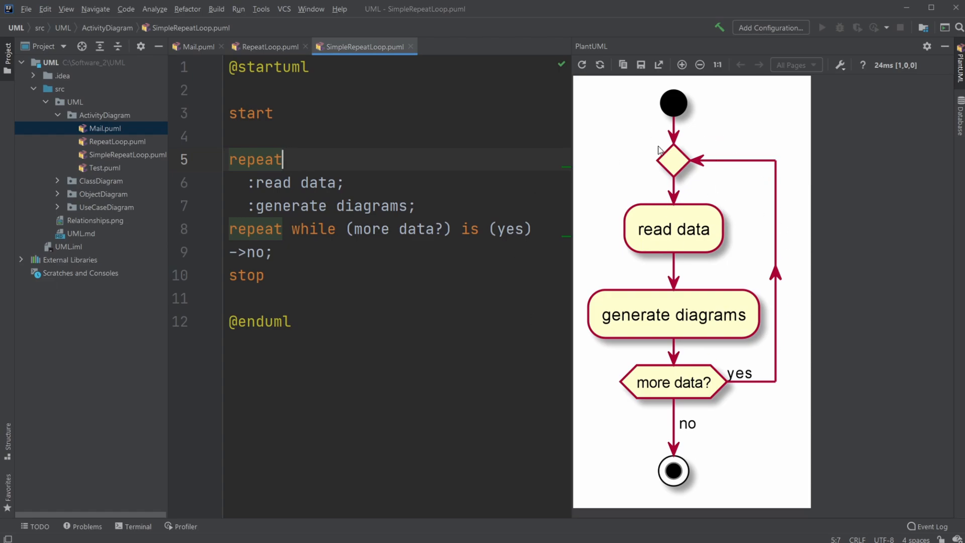
pyautogui.moveTo(670, 222)
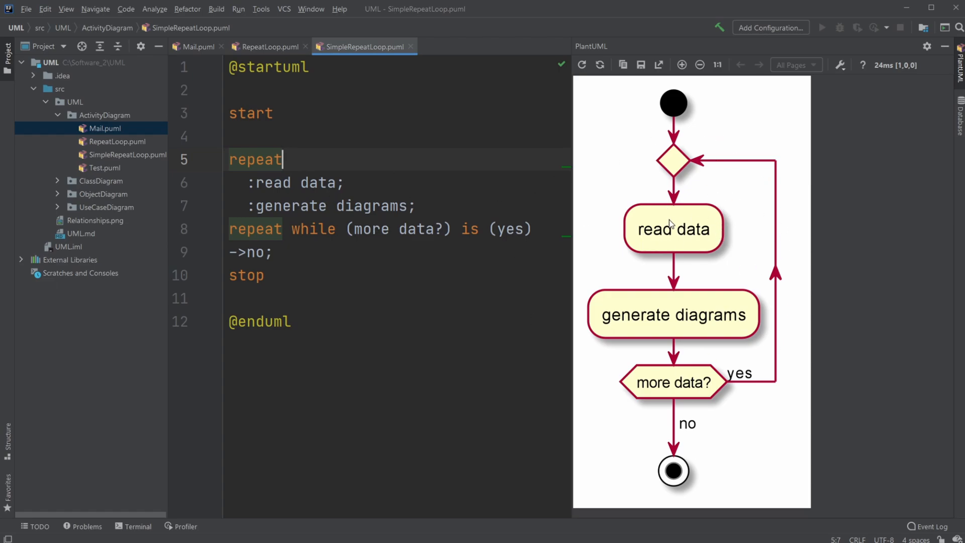
pyautogui.moveTo(670, 331)
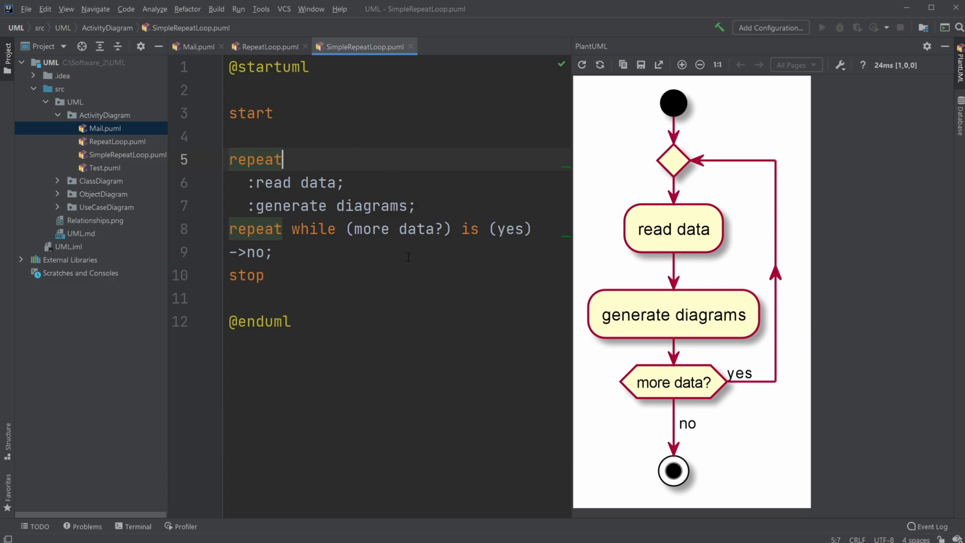
pyautogui.moveTo(543, 299)
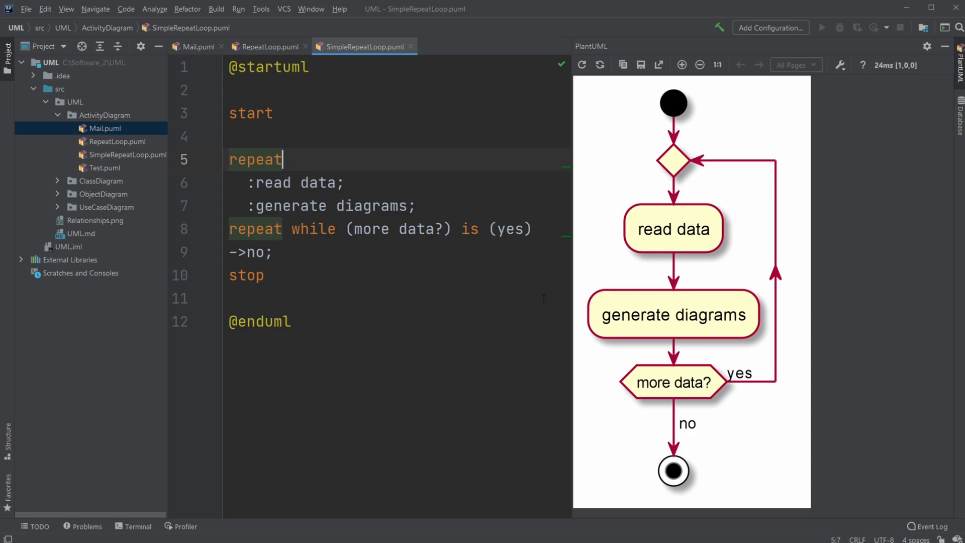
pyautogui.moveTo(801, 221)
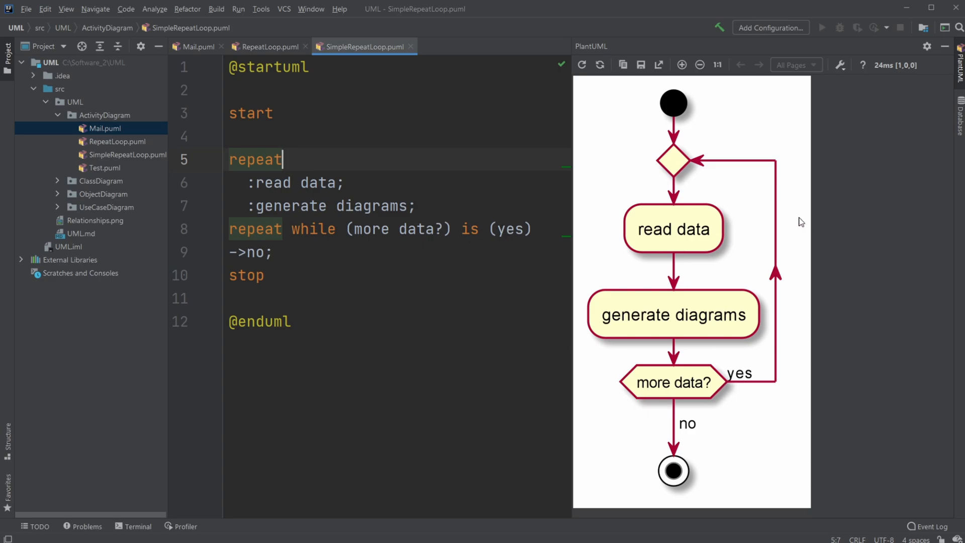
pyautogui.moveTo(788, 272)
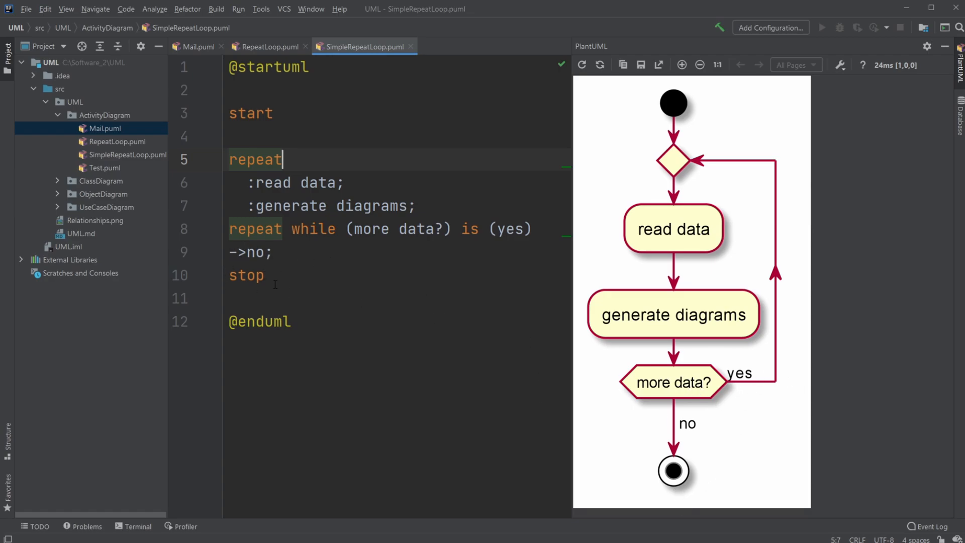
# Step: Briefly revisit RepeatLoop.puml, then return to SimpleRepeatLoop.puml
pyautogui.click(268, 47)
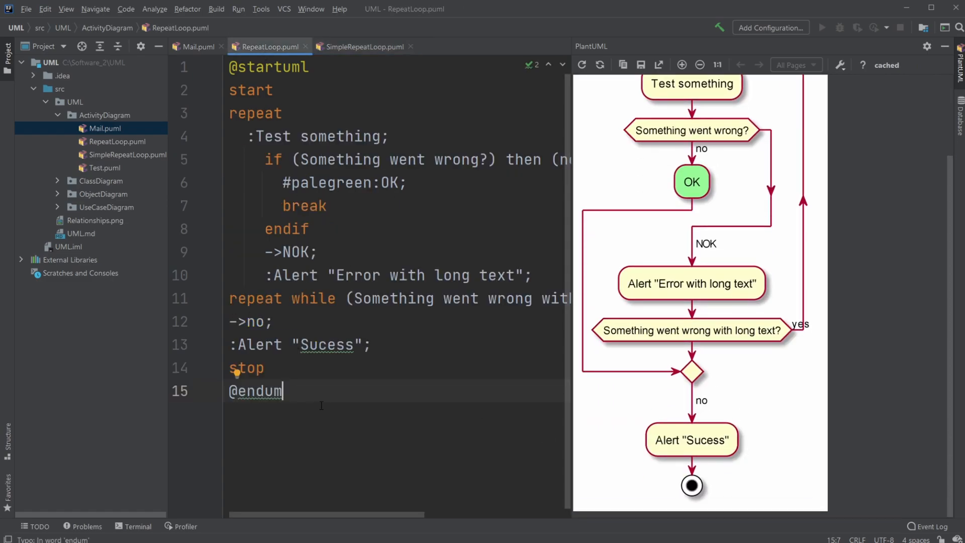
pyautogui.click(362, 46)
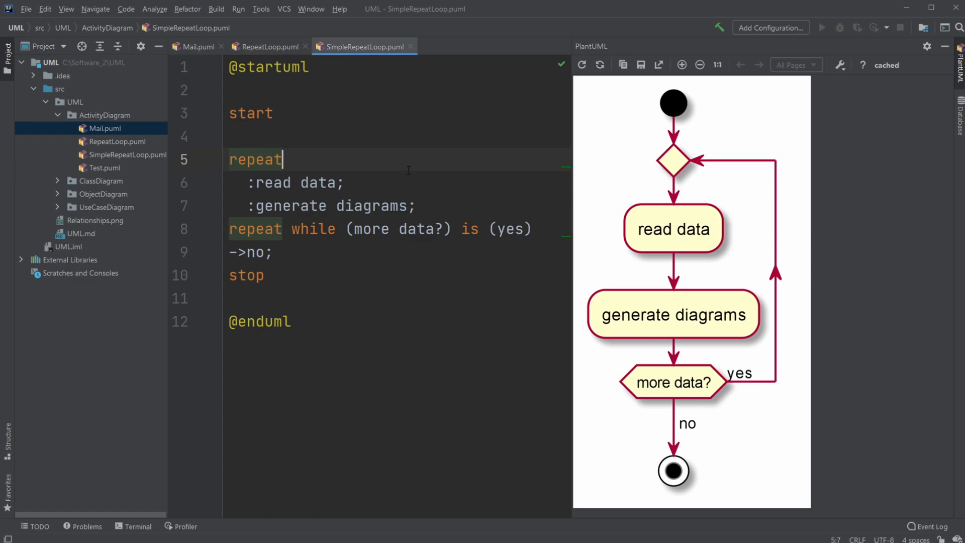
pyautogui.moveTo(328, 117)
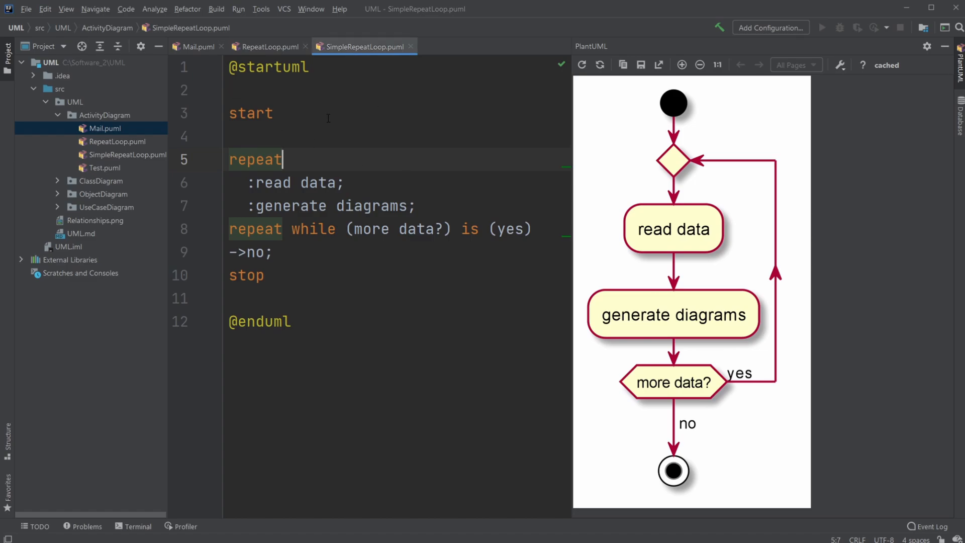